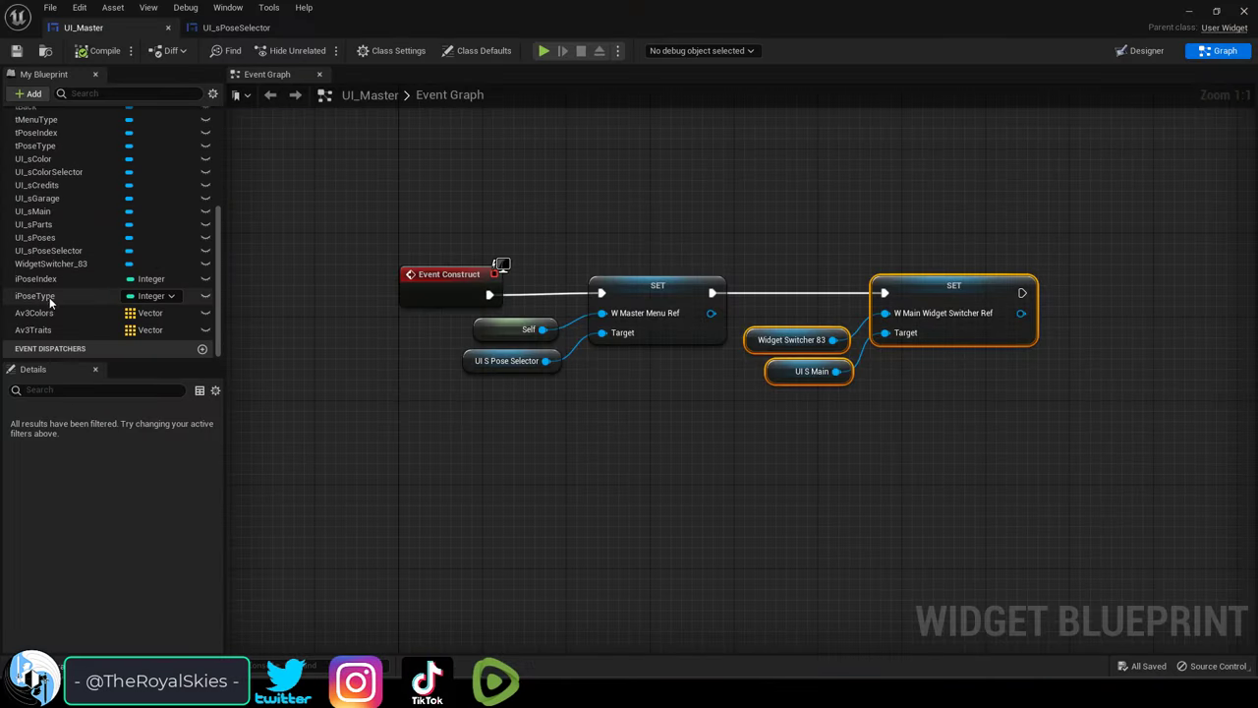
Open the UI_sPoseSelector blueprint's event graph from its editor tab.
click(241, 26)
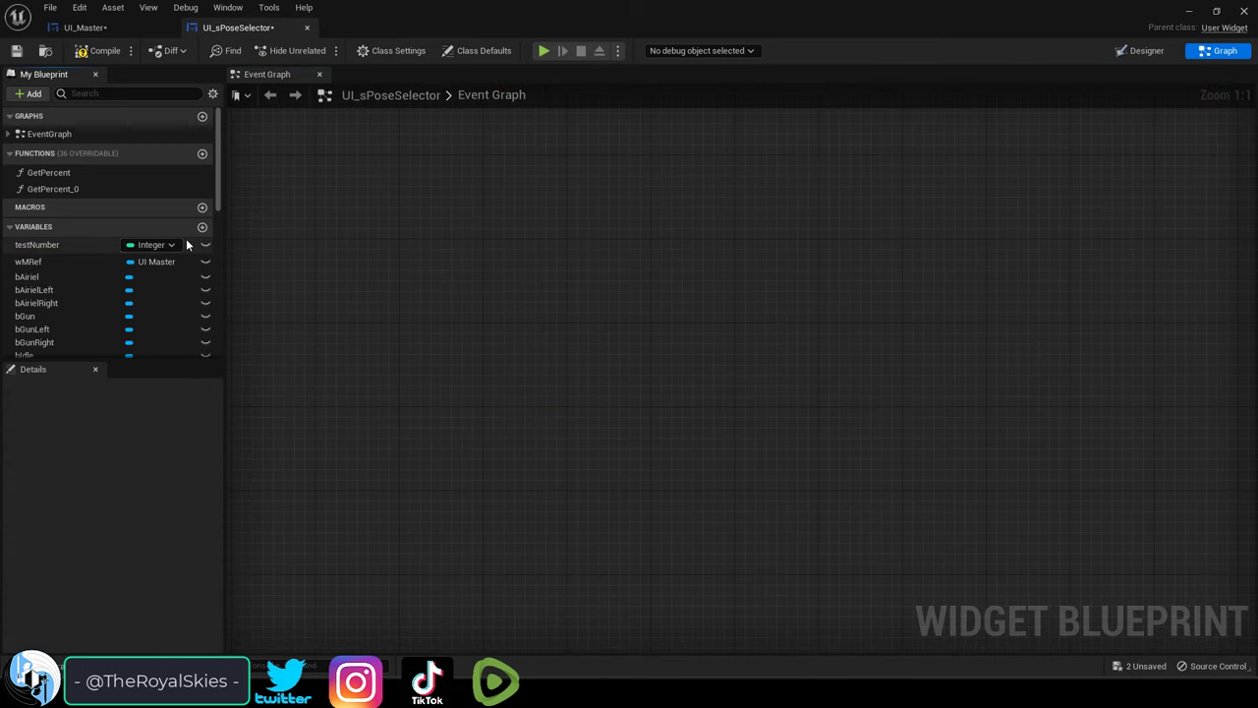
mouse_move(203, 227)
text(M)
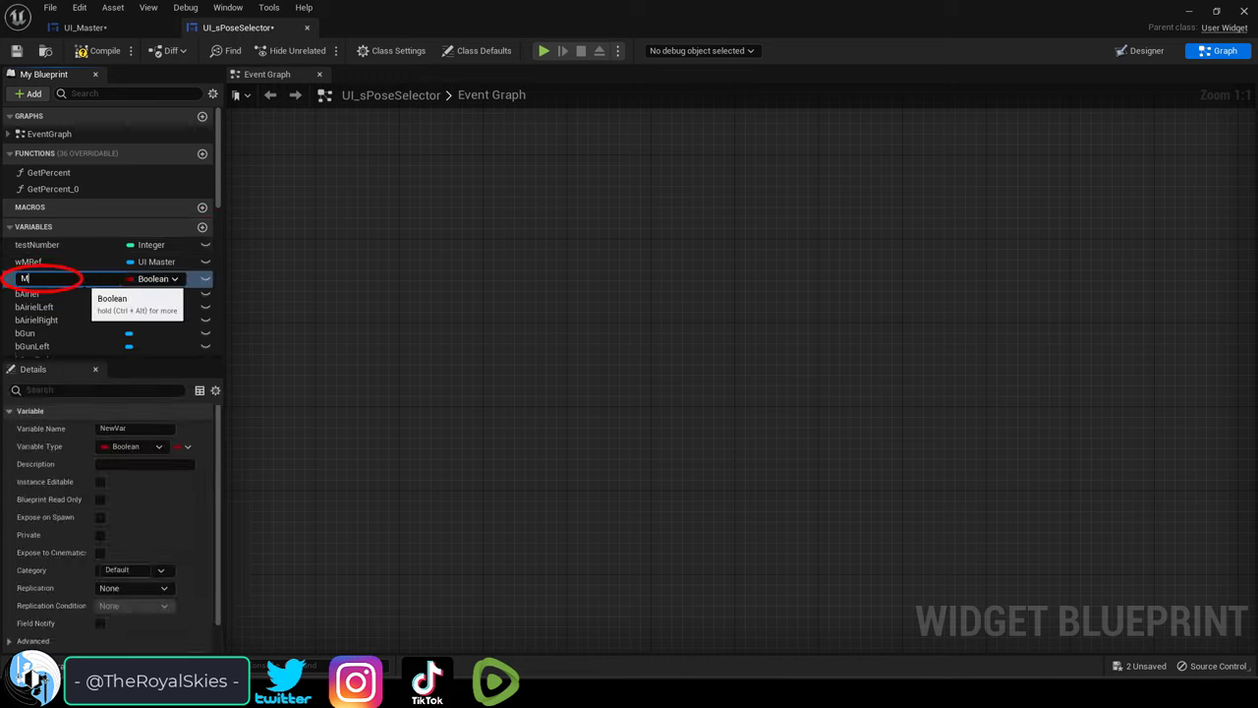
Add a MainMenuRef variable typed as a UI Master object reference.
text(ainMenuRef)
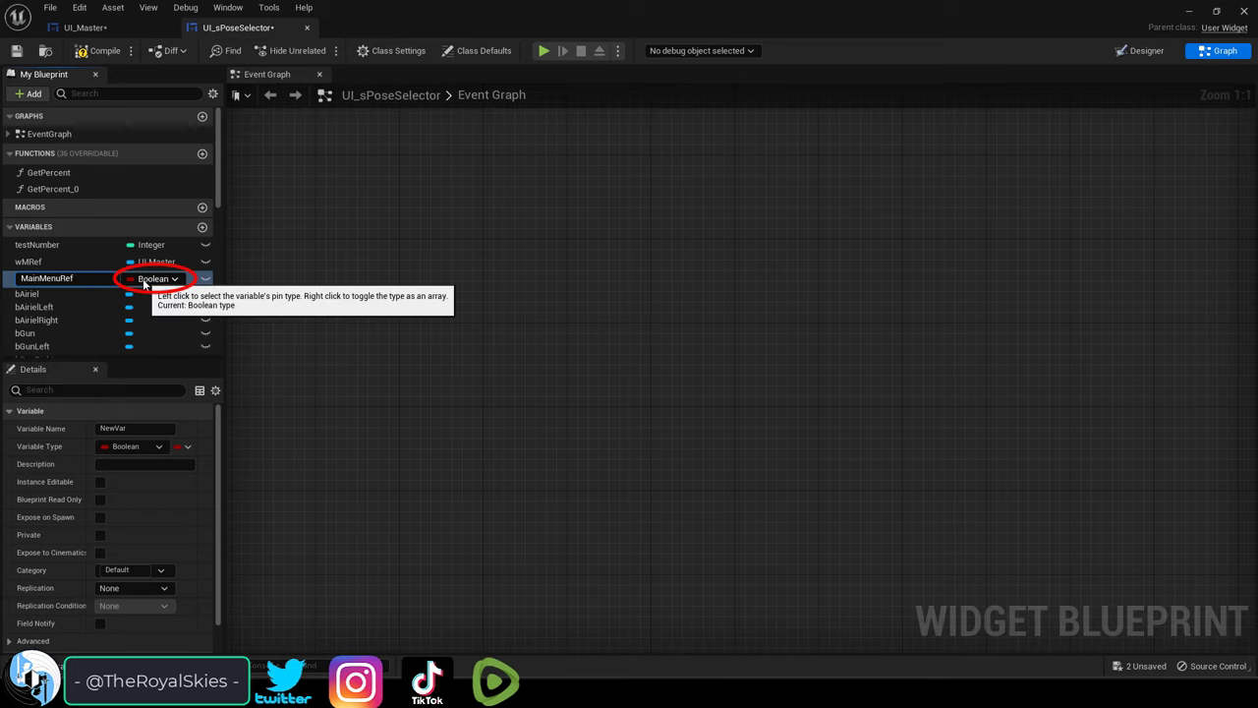
click(154, 278)
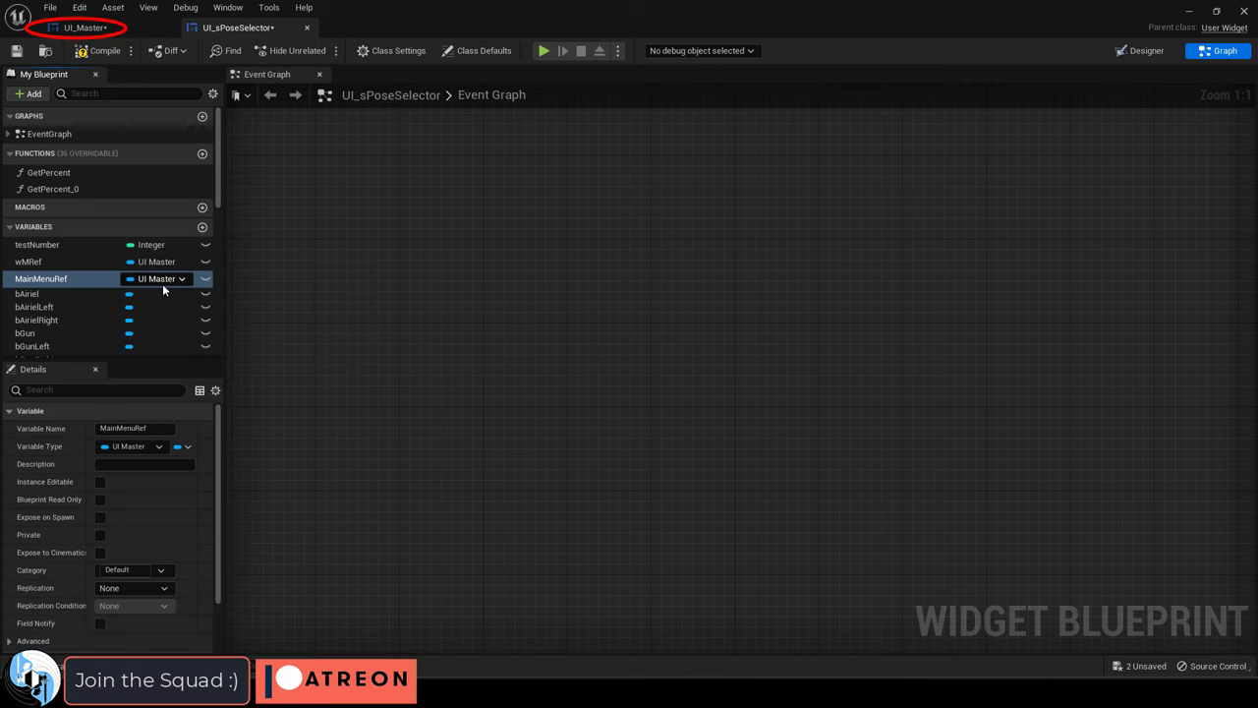
In UI_Master, set UI_sPoseSelector's W Main Menu Ref to Self, save, then get wMainMenuRef.
click(88, 28)
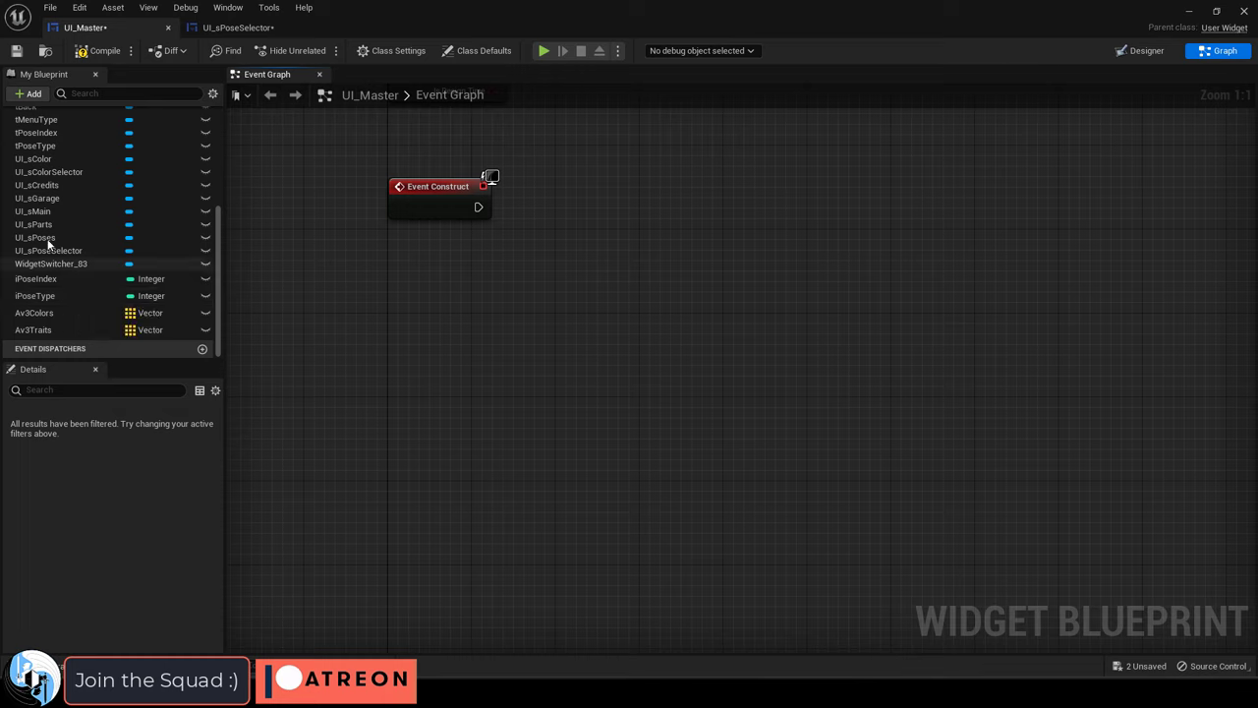
mouse_move(61, 258)
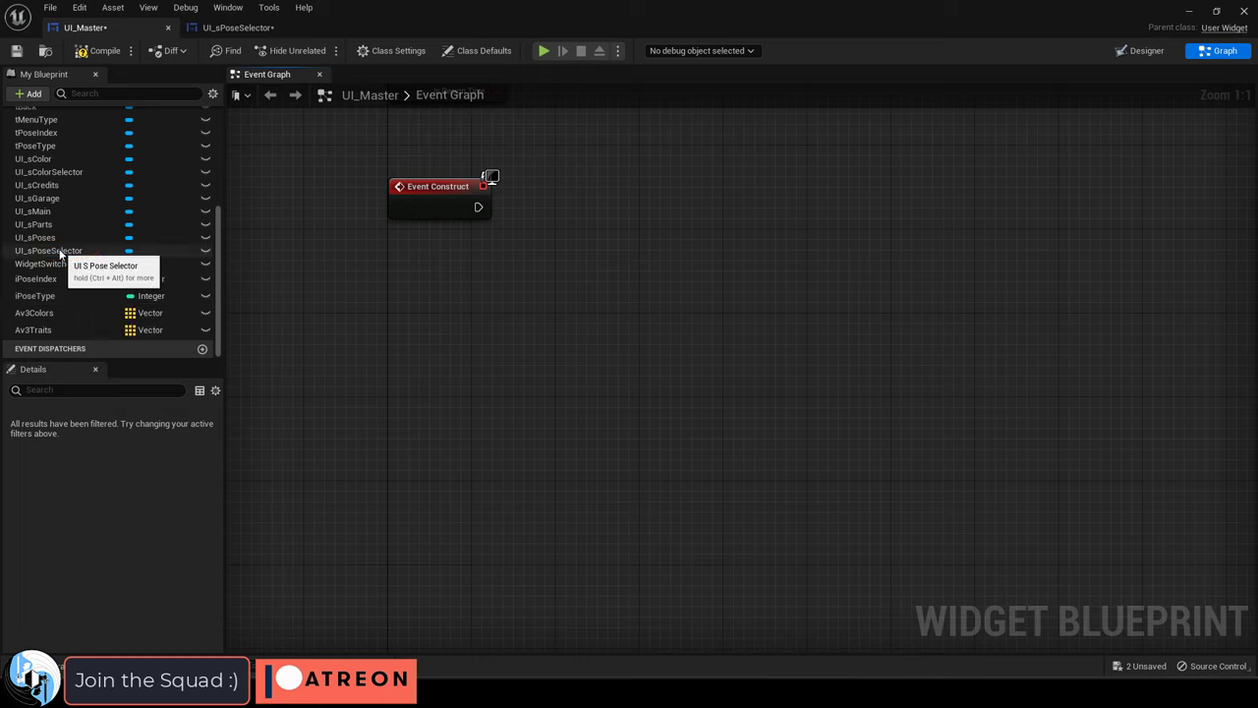
drag(49, 249, 324, 295)
text(ref)
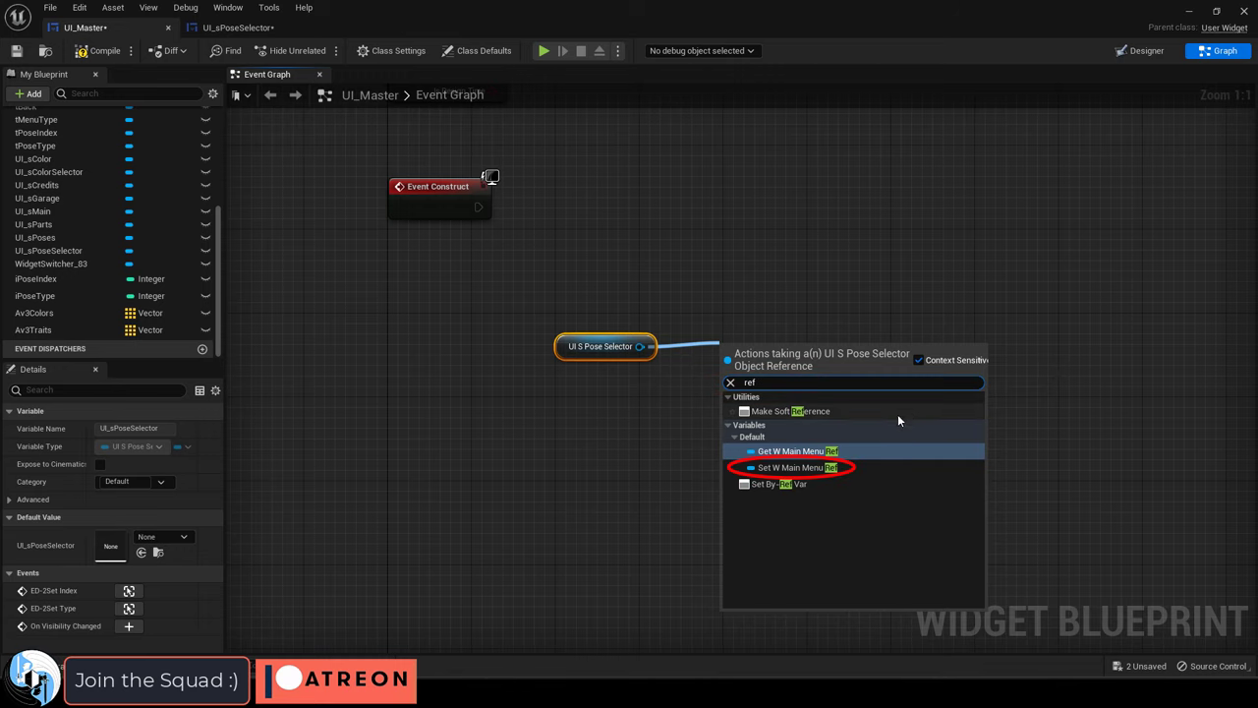
mouse_move(801, 468)
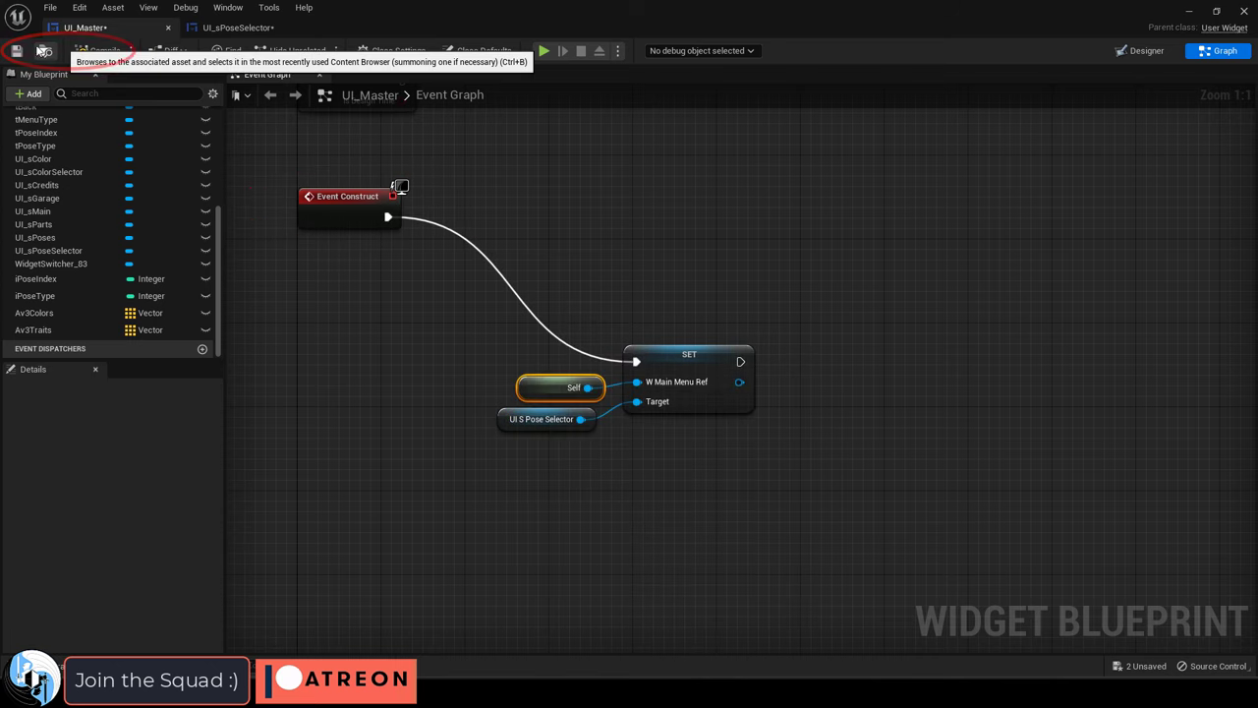
click(239, 26)
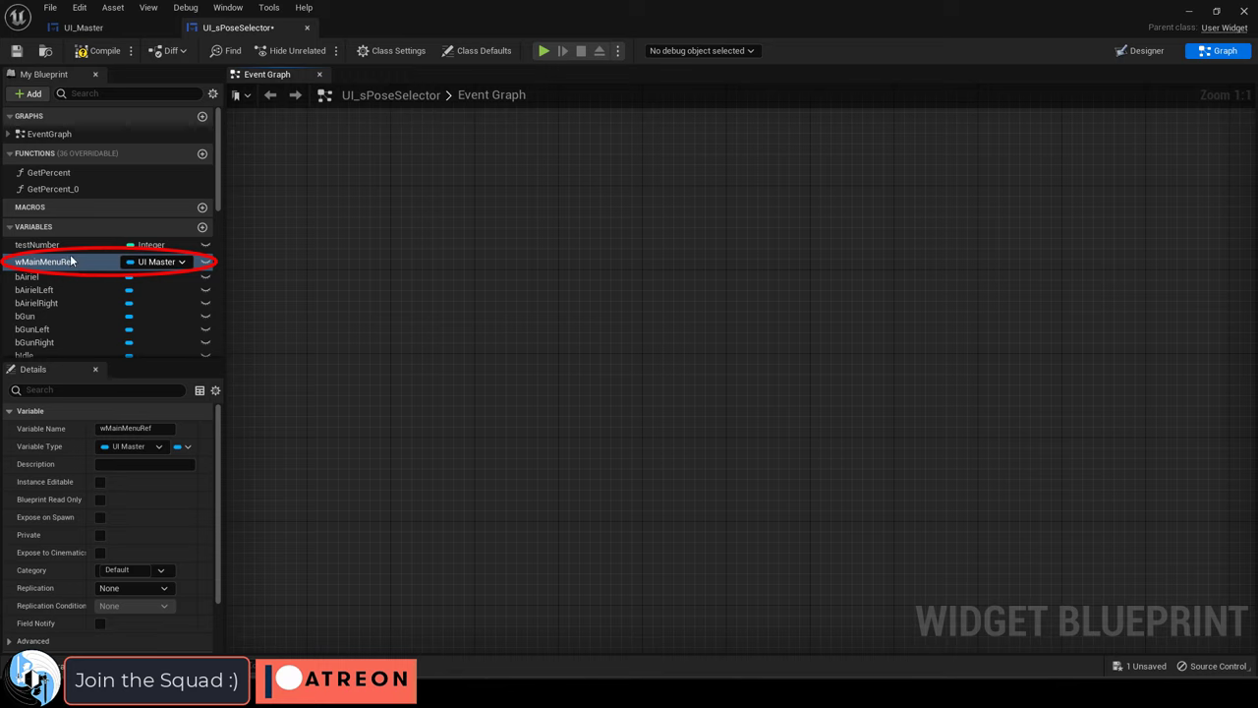
drag(44, 262, 457, 324)
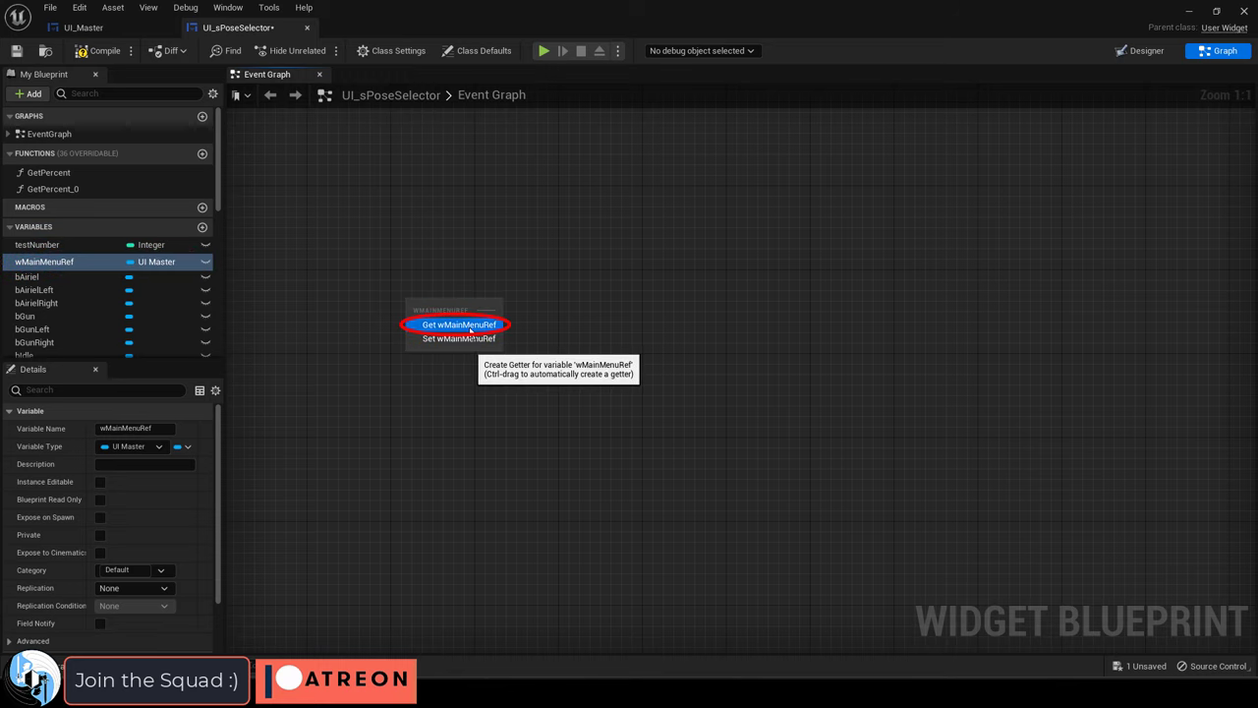
click(455, 324)
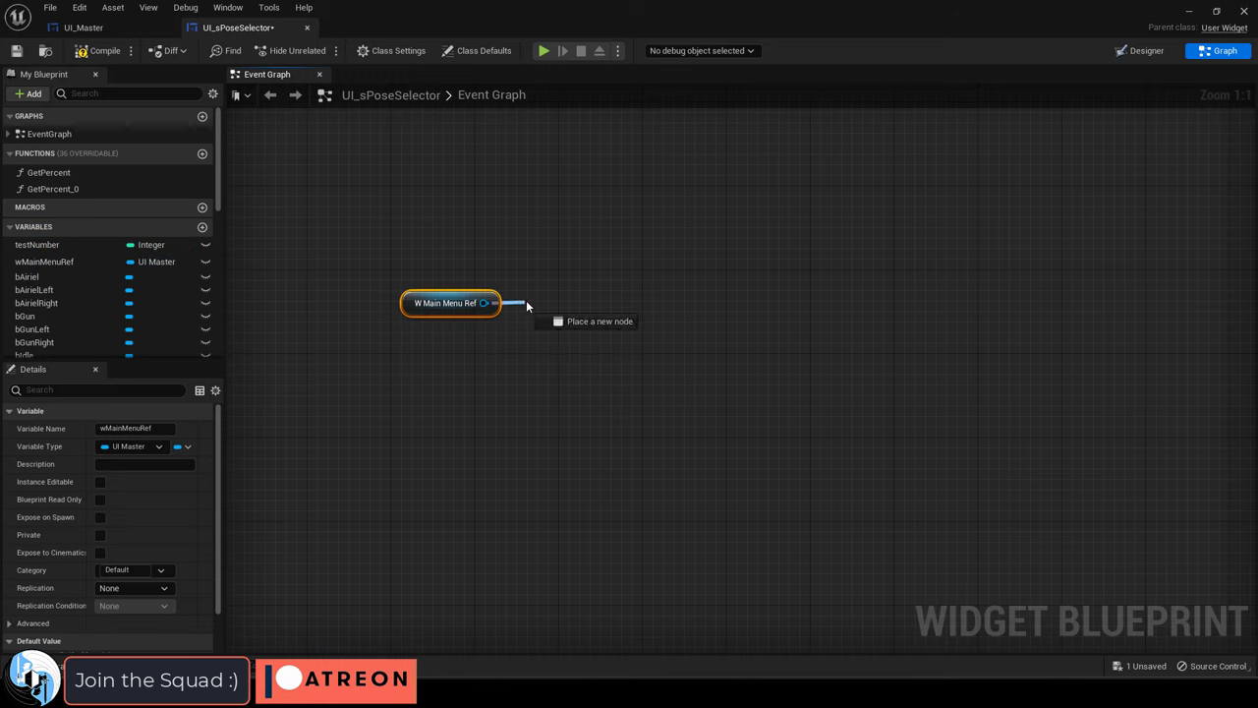